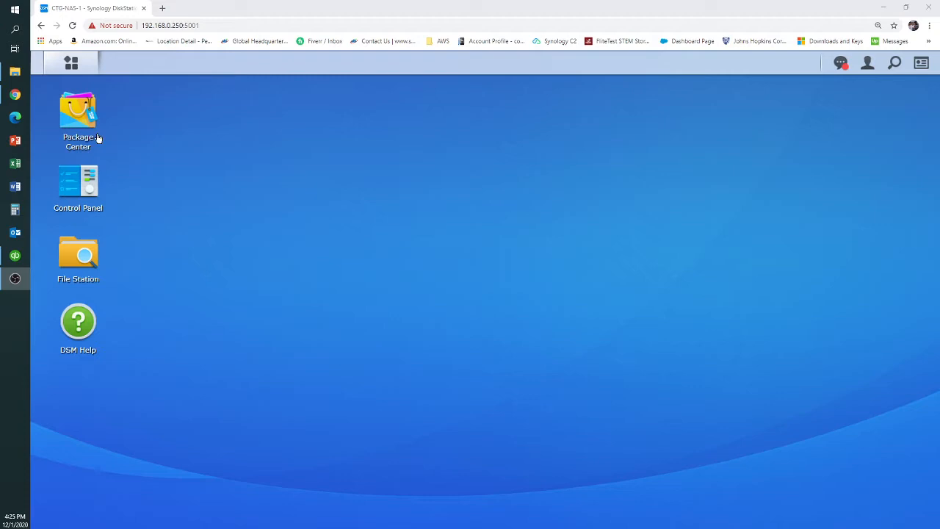
mouse_move(78, 187)
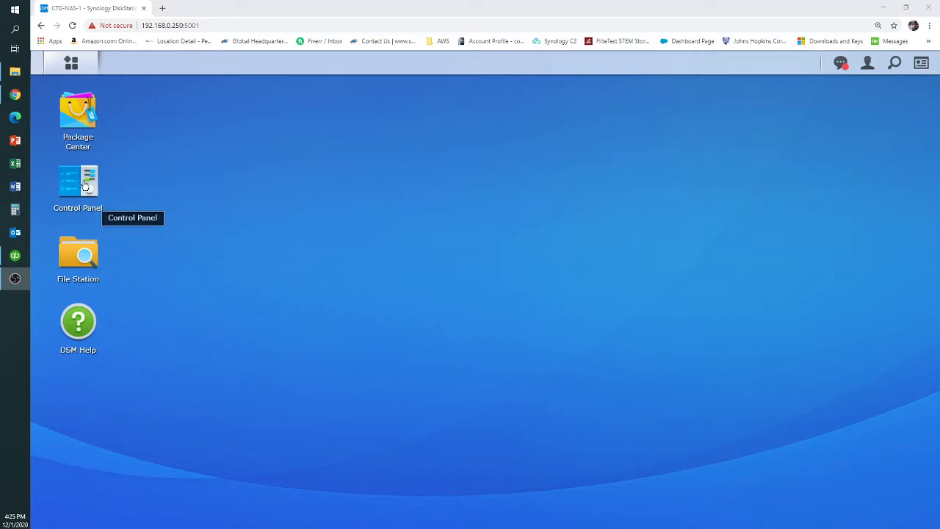
Step: Launch Control Panel from its DSM desktop icon
double_click(78, 180)
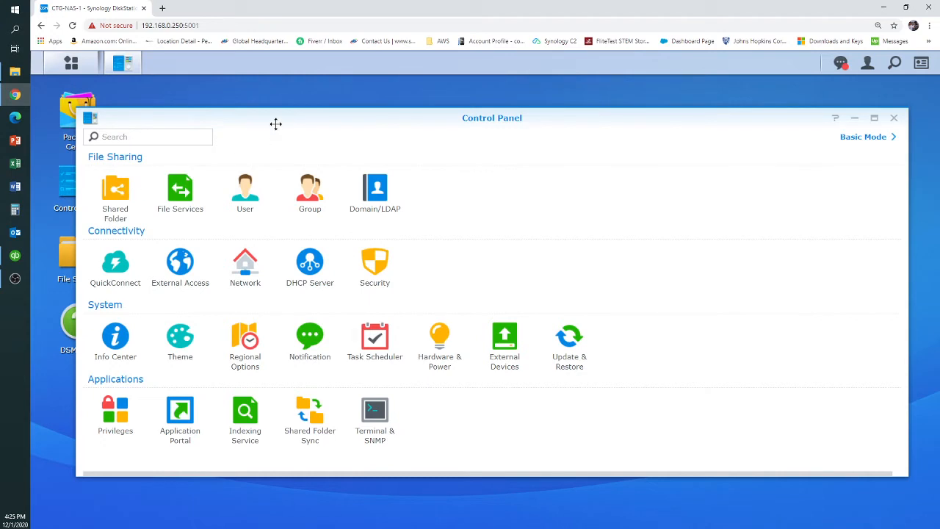
Step: Under Shared Folder, select the TEST share and begin deleting it
click(115, 191)
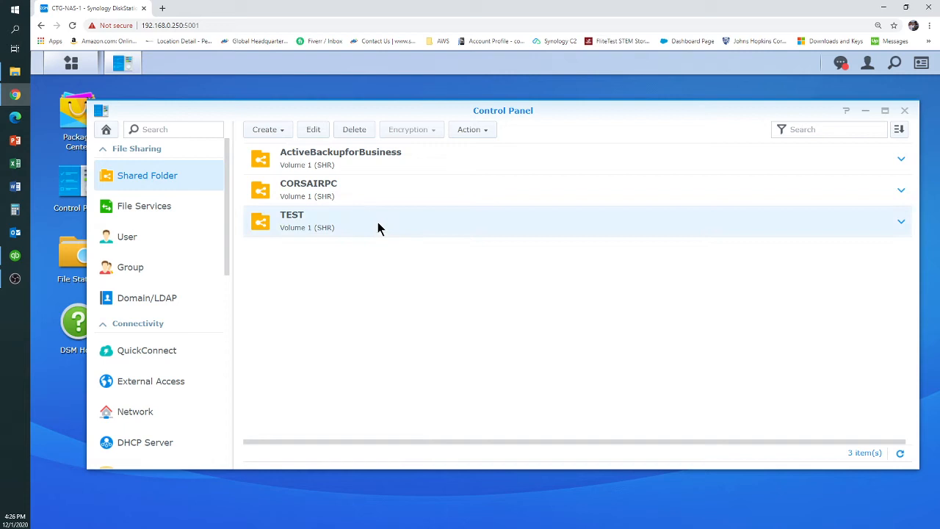
mouse_move(410, 224)
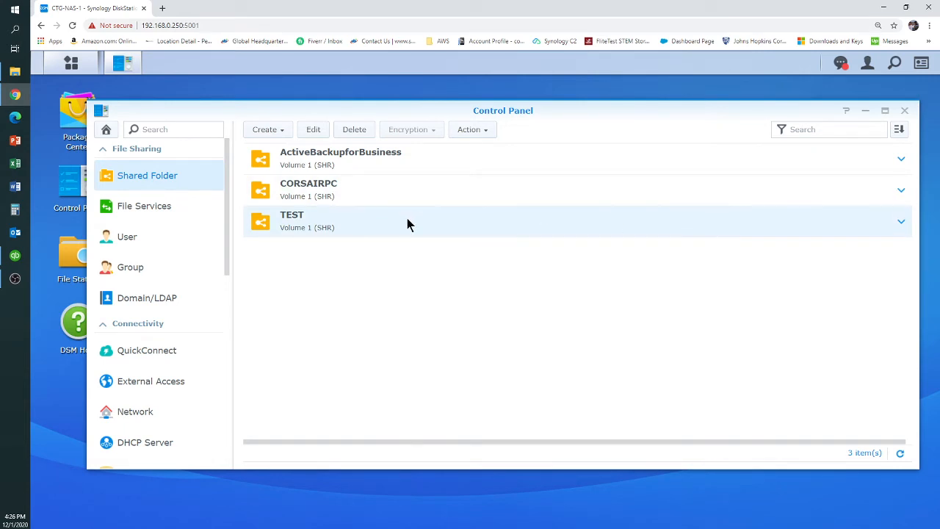
click(902, 222)
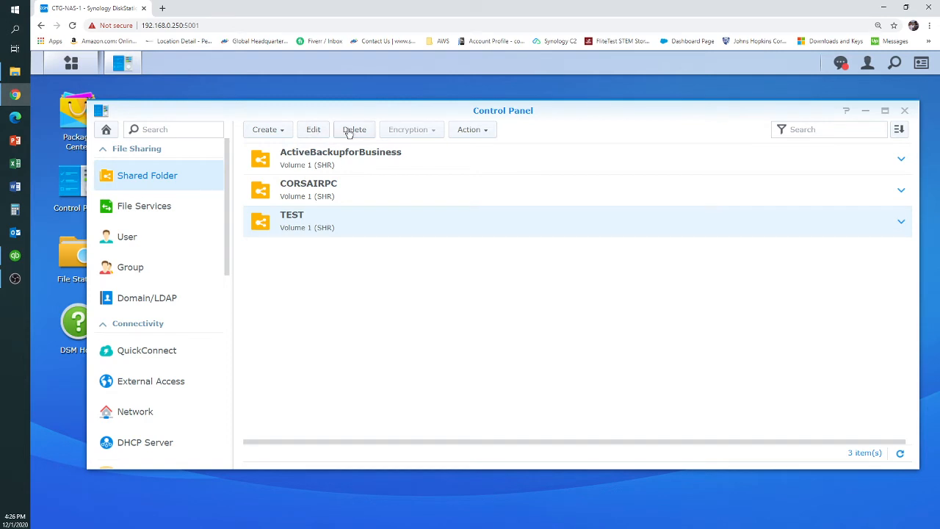
click(355, 130)
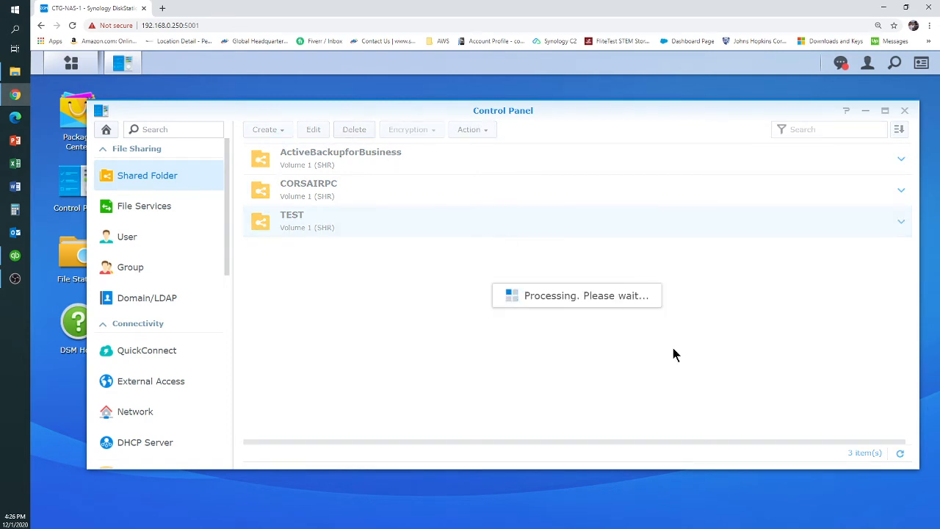
mouse_move(441, 285)
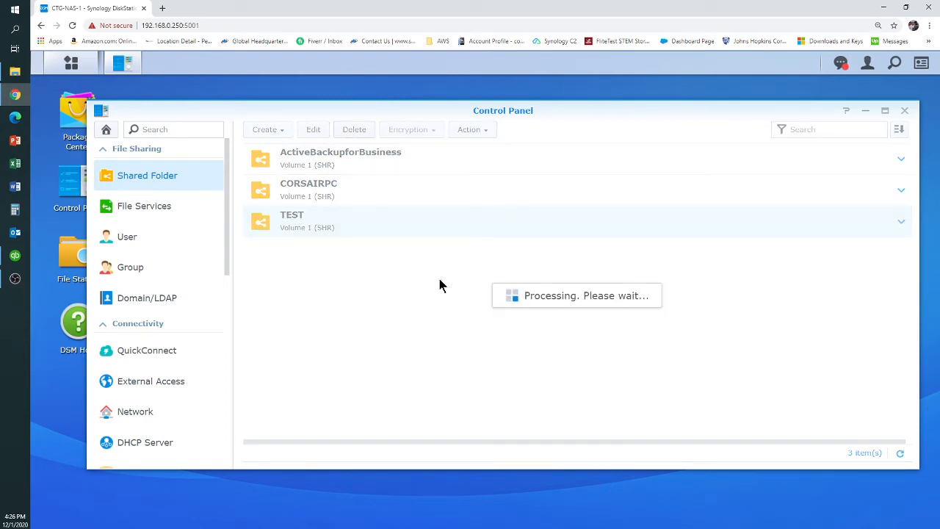
Step: Confirm permanent deletion of TEST with the DSM password, then show the User list
click(354, 130)
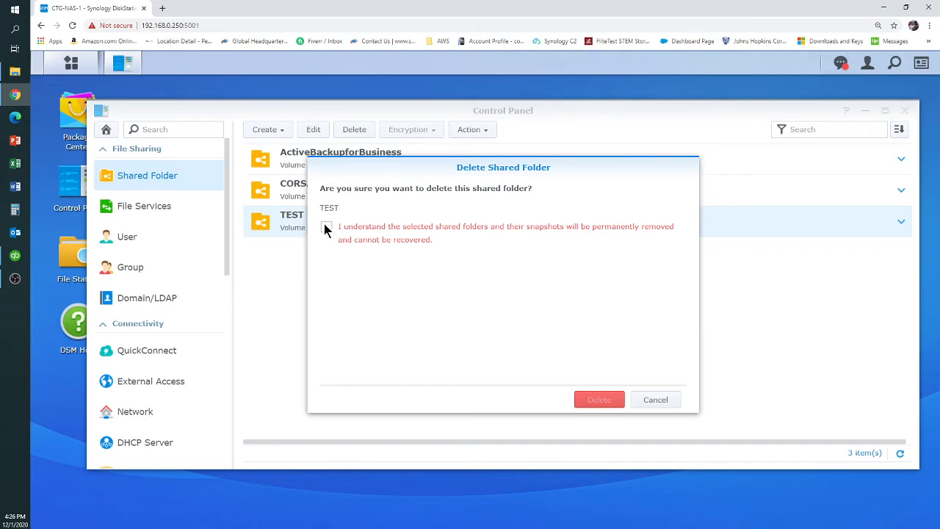
click(327, 226)
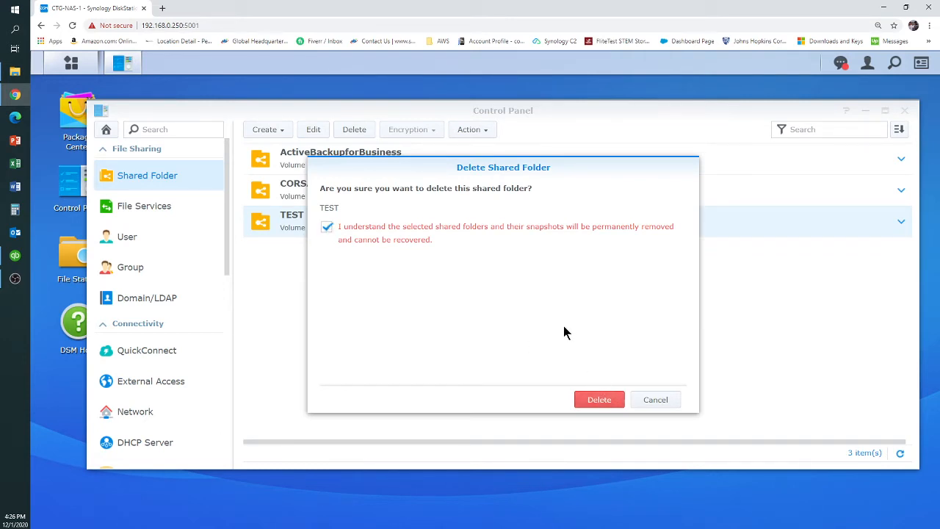
click(599, 399)
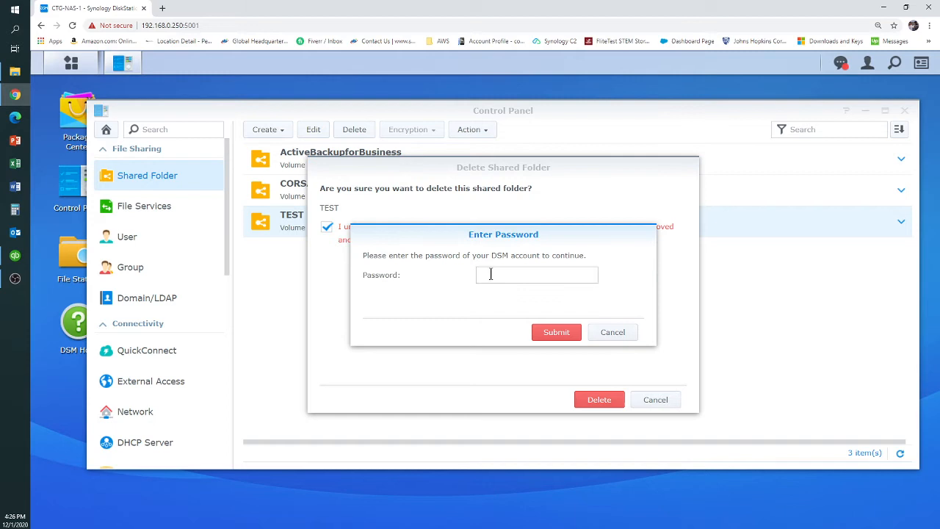
text(••)
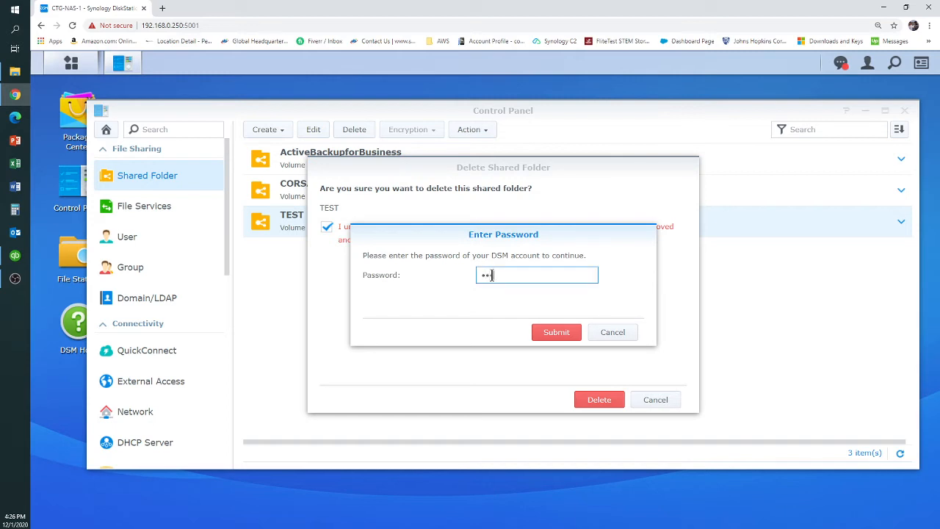
text(password)
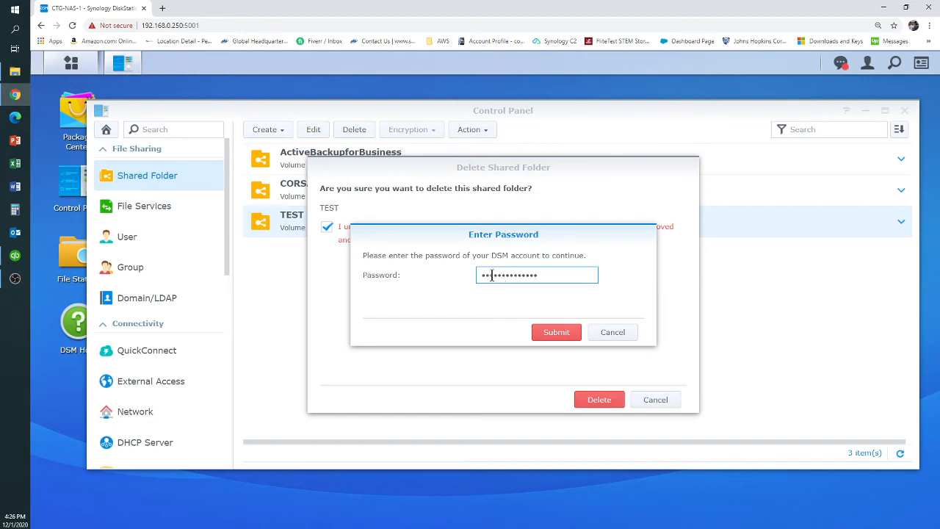
click(556, 333)
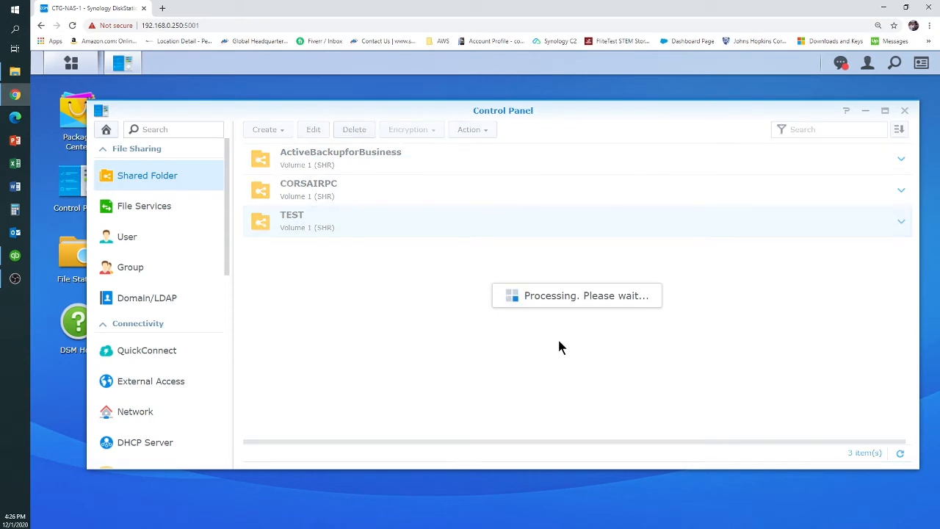
click(354, 129)
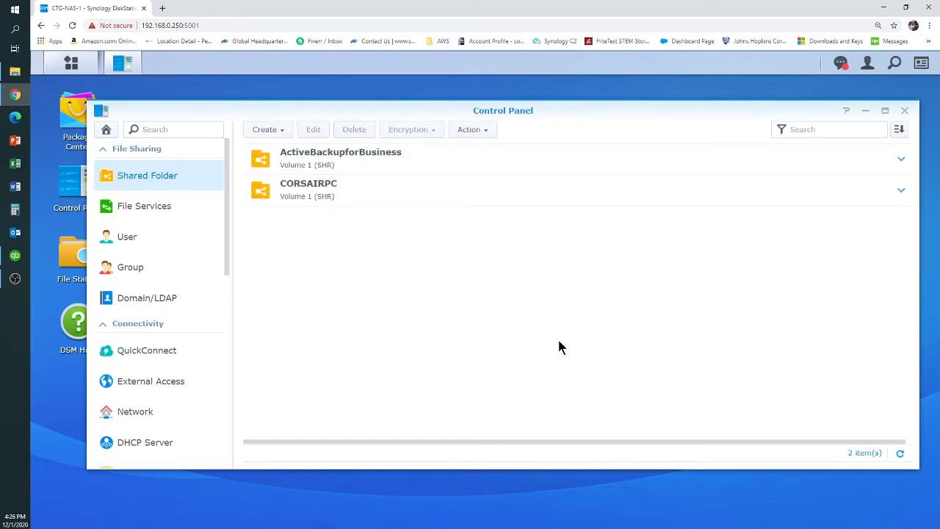
mouse_move(576, 301)
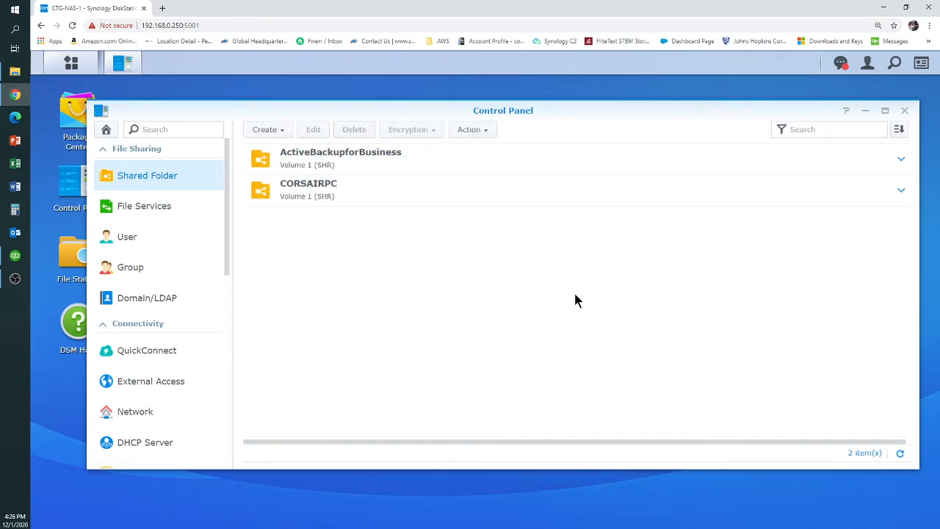
click(128, 236)
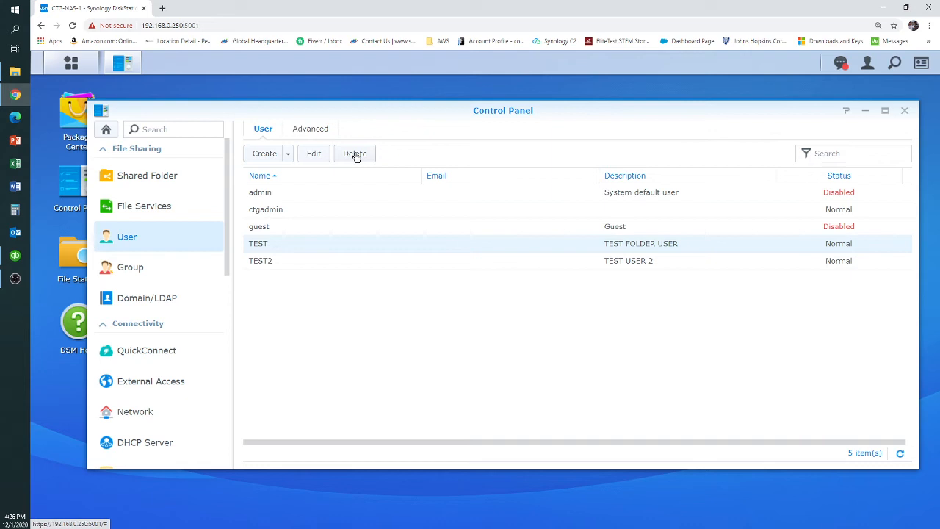
Step: Remove the TEST user account, authorizing with the DSM password, and select TEST2
click(355, 154)
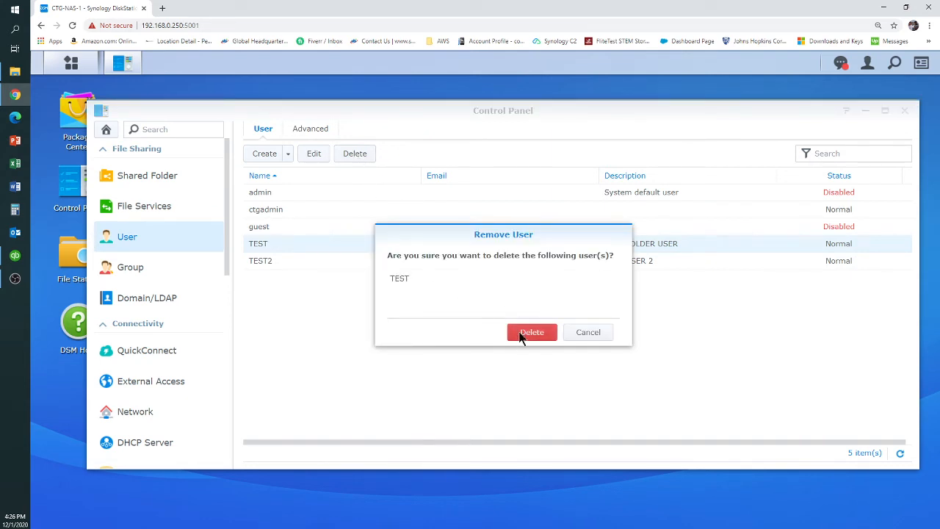
click(532, 332)
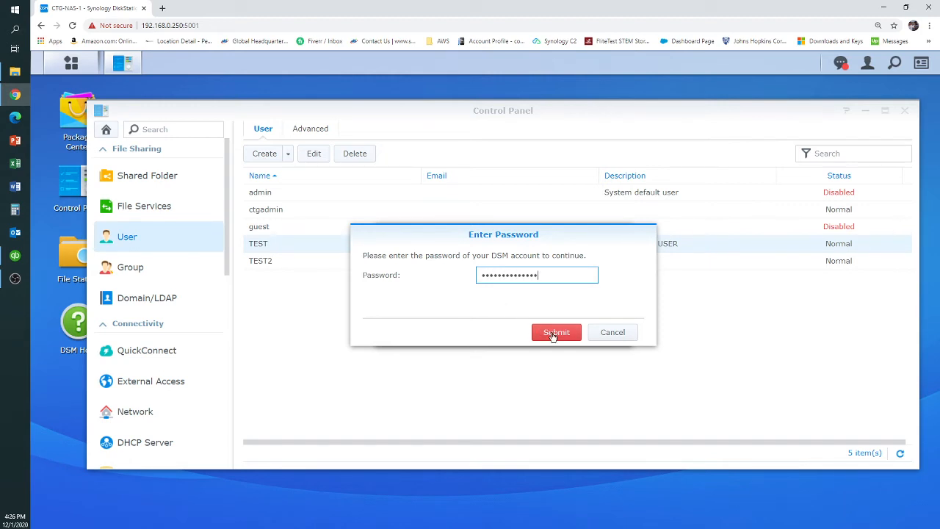
click(556, 332)
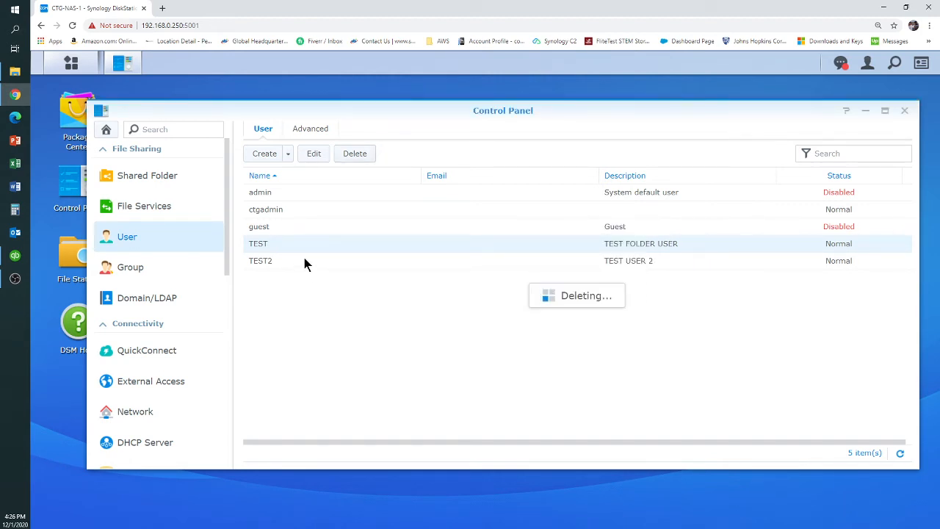
click(355, 153)
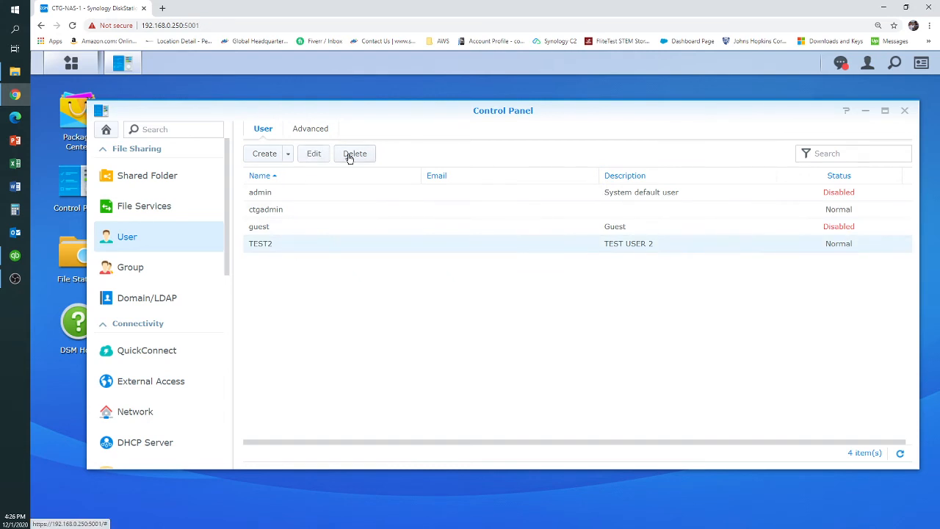
Step: Delete the TEST2 account, authorizing the removal with the DSM password
click(355, 154)
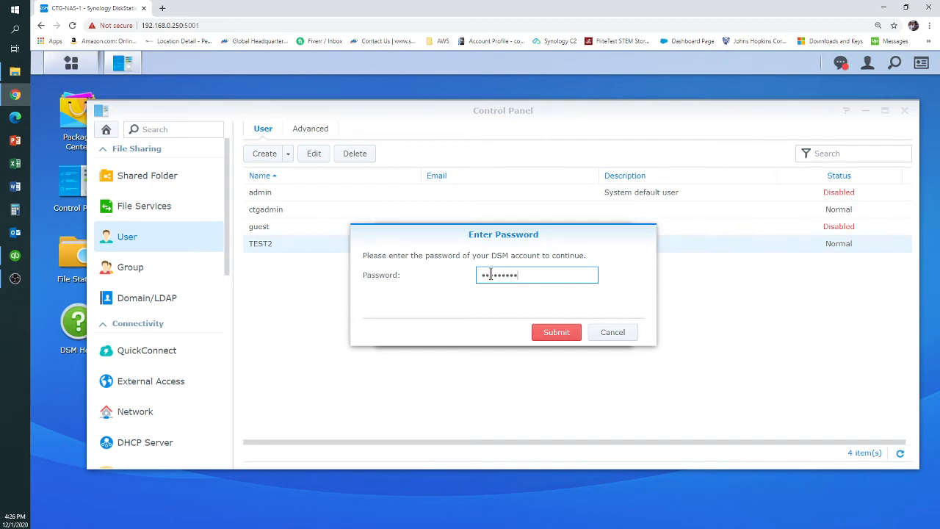
click(556, 332)
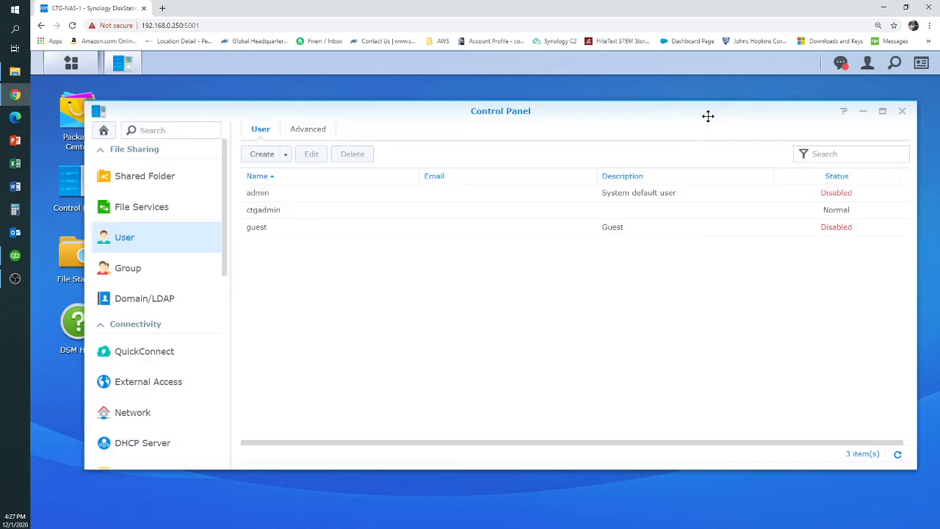
mouse_move(832, 144)
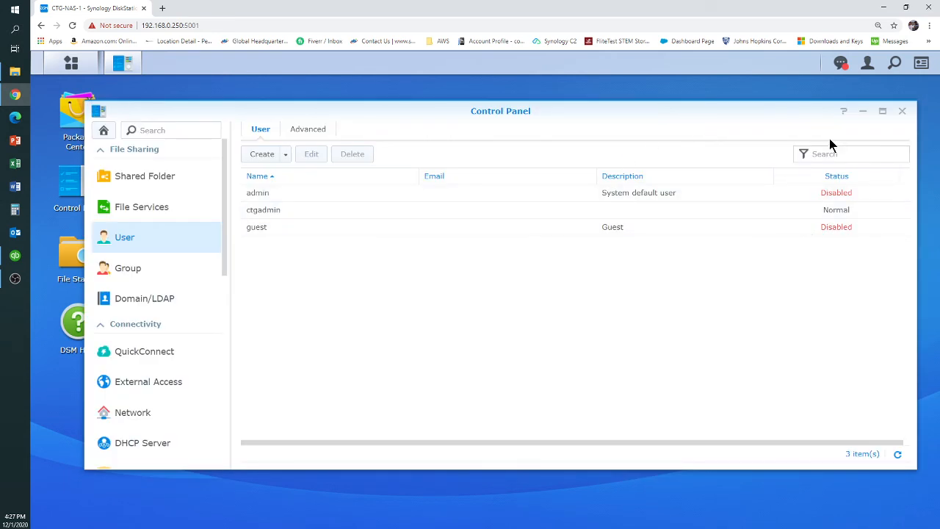
mouse_move(830, 139)
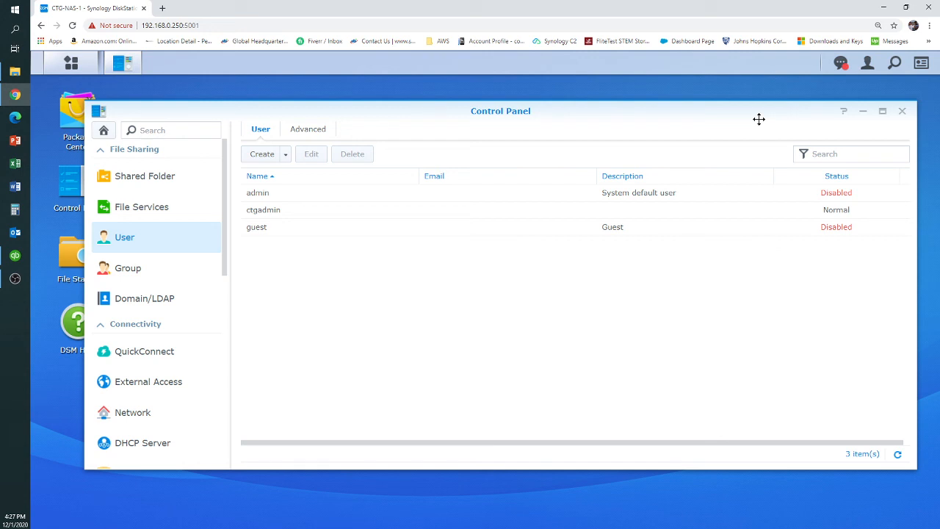
mouse_move(668, 129)
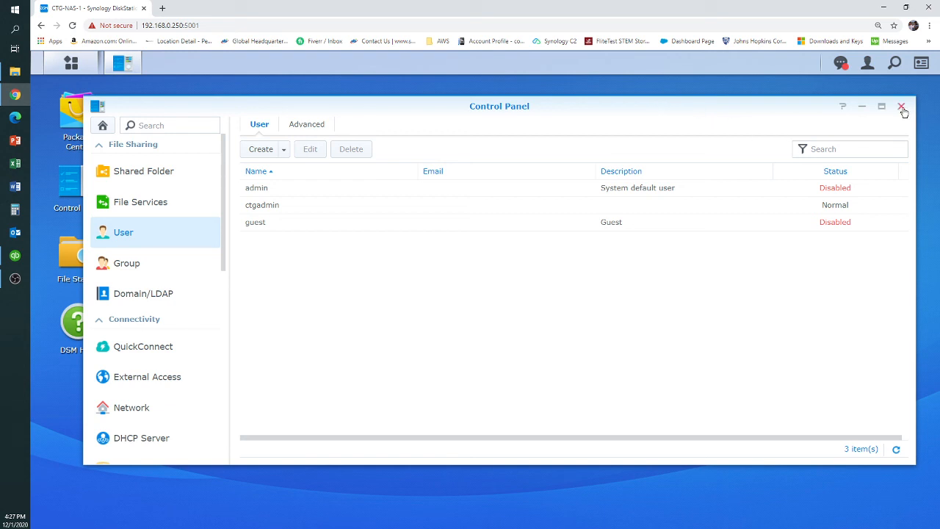
Step: Close the Control Panel window to return to the DSM desktop
click(902, 106)
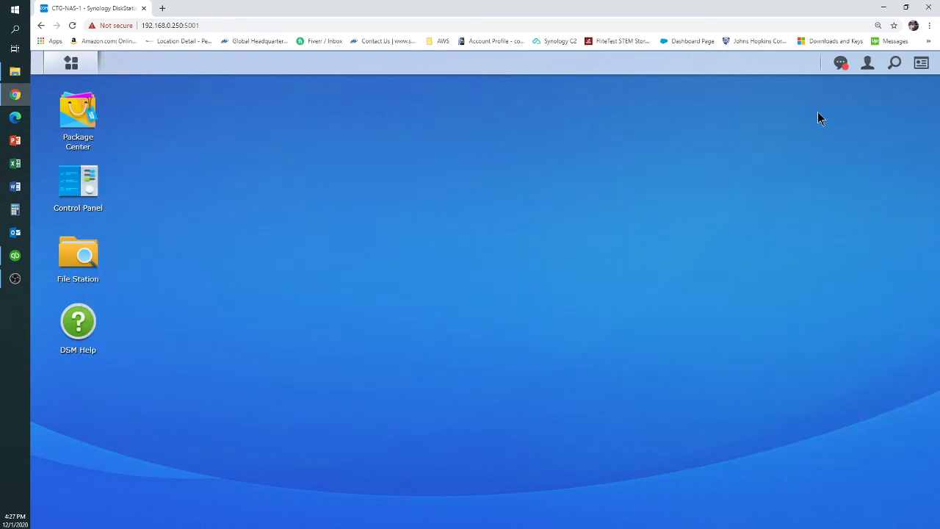